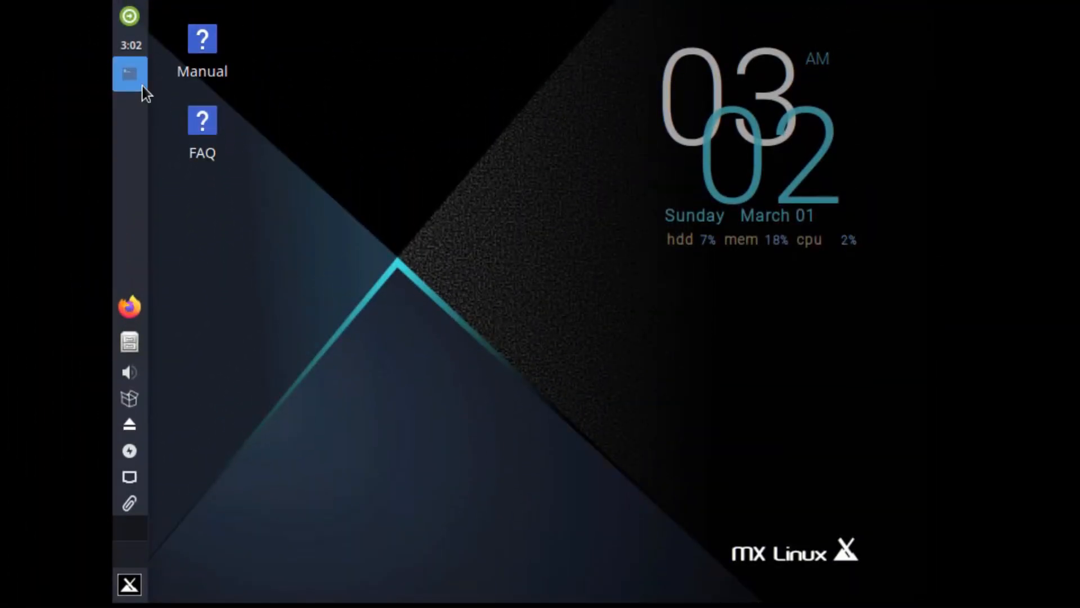
- Follow the MX Linux Geekbench run to completion and open its uploaded results link
left_click(128, 73)
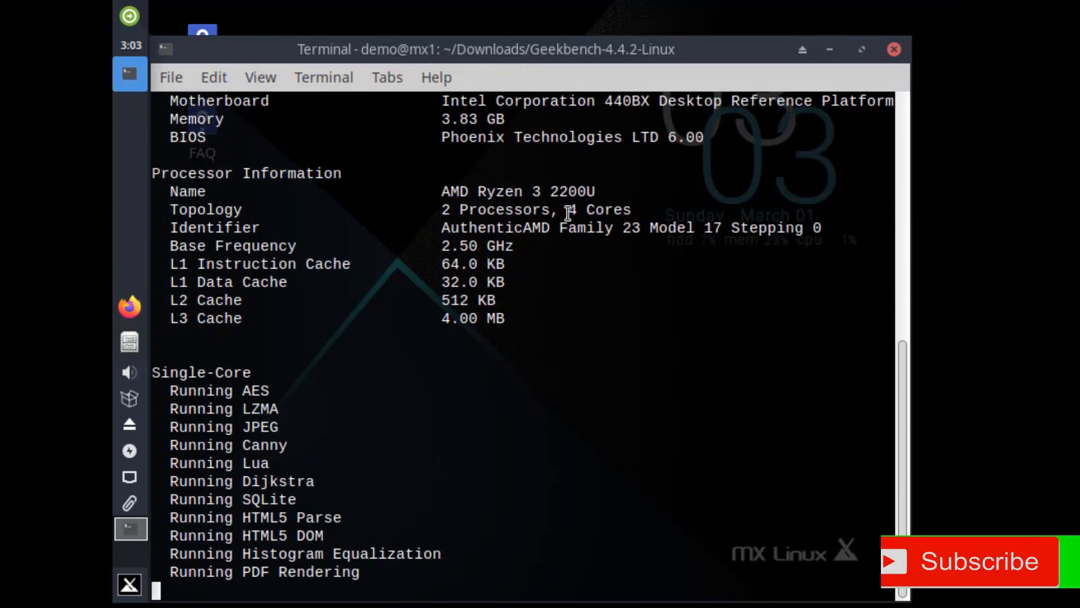
scroll("down", 3)
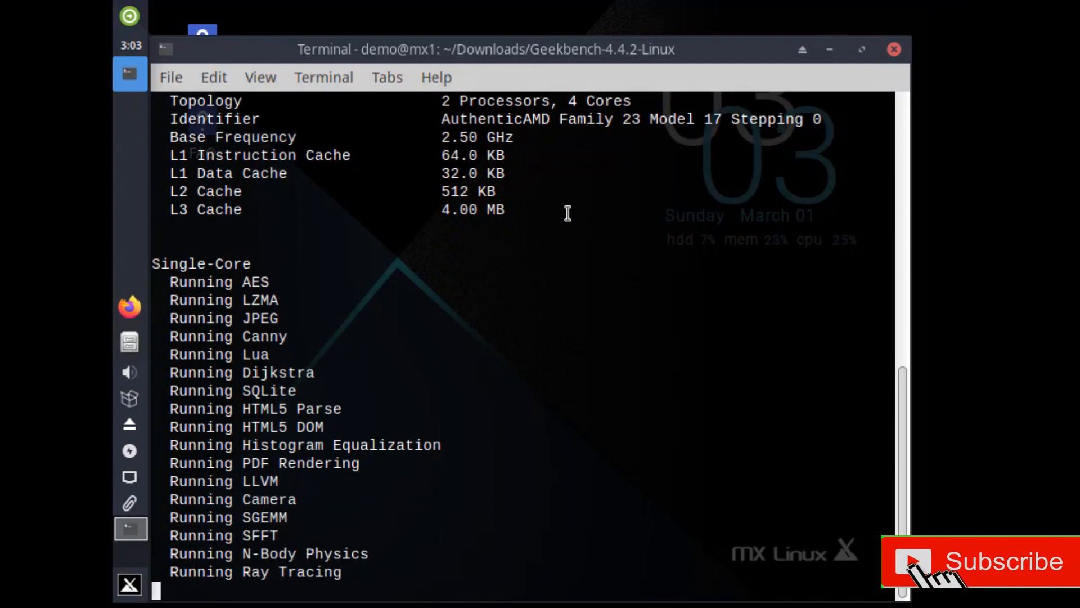
scroll("down", 3)
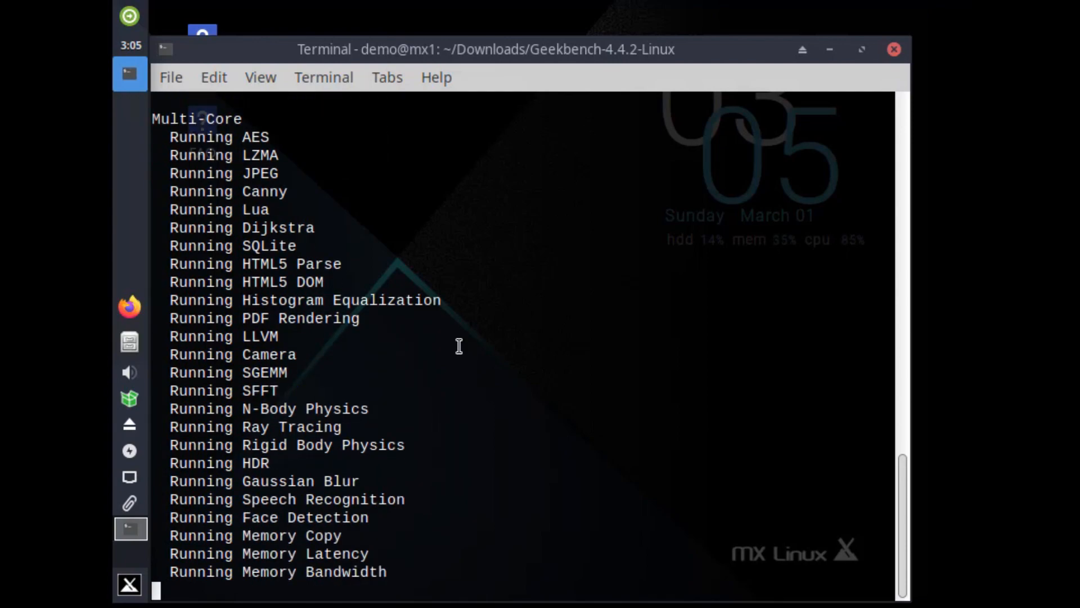
right_click(459, 347)
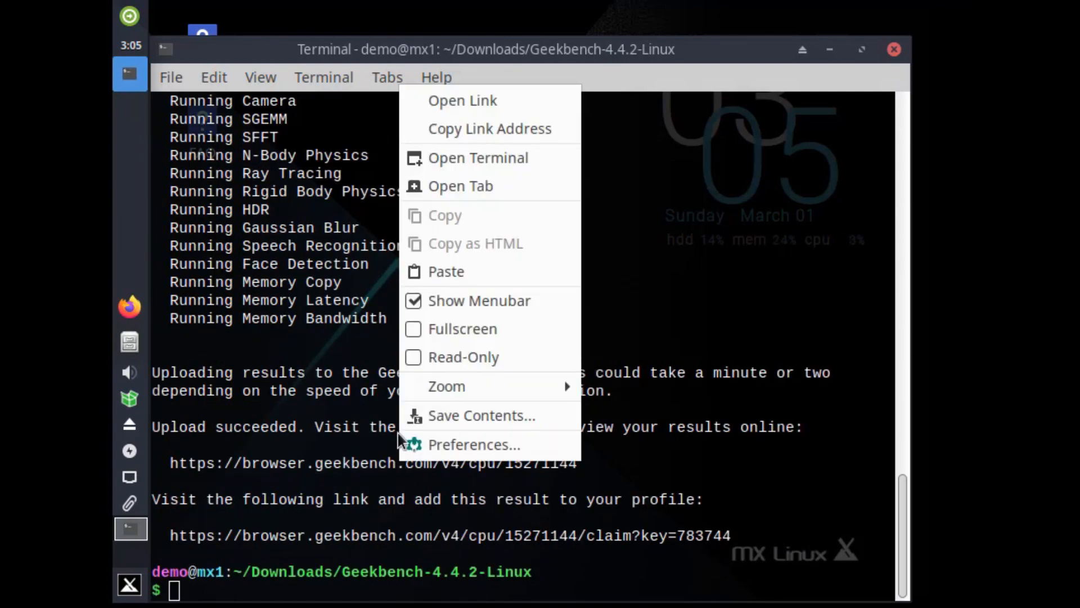
left_click(463, 101)
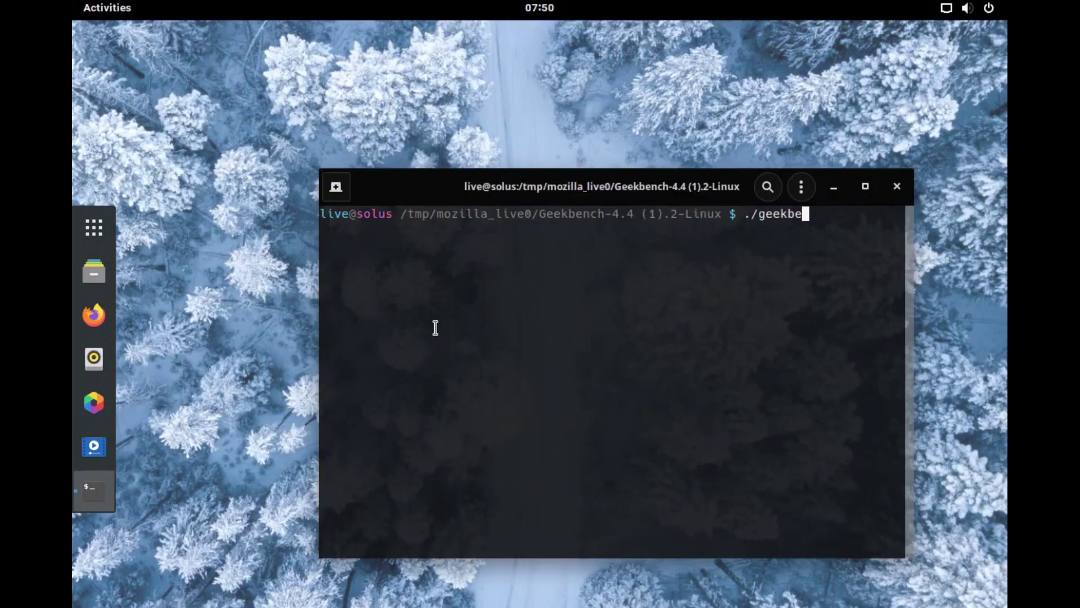
- Launch ./geekbench_x86_64 on Solus, follow the tests, and bring up the results link menu
key("Return")
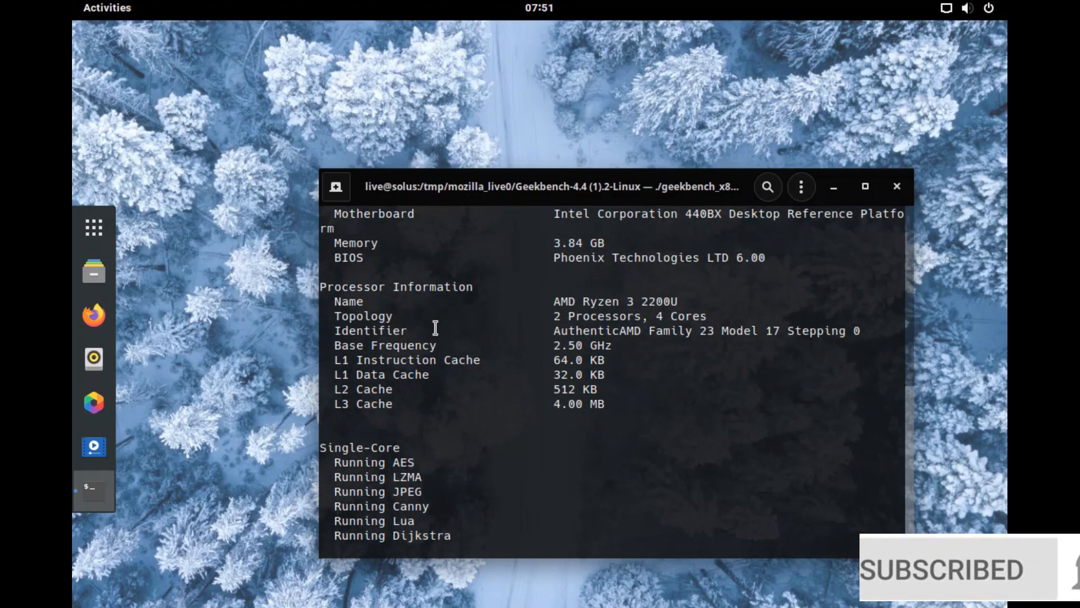
scroll("down", 3)
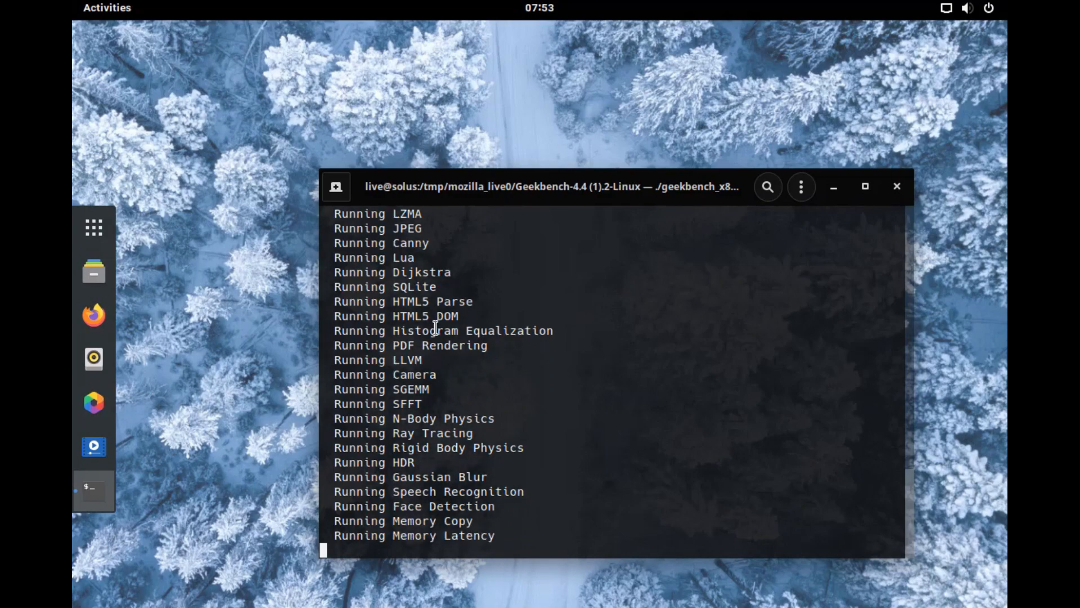
right_click(419, 470)
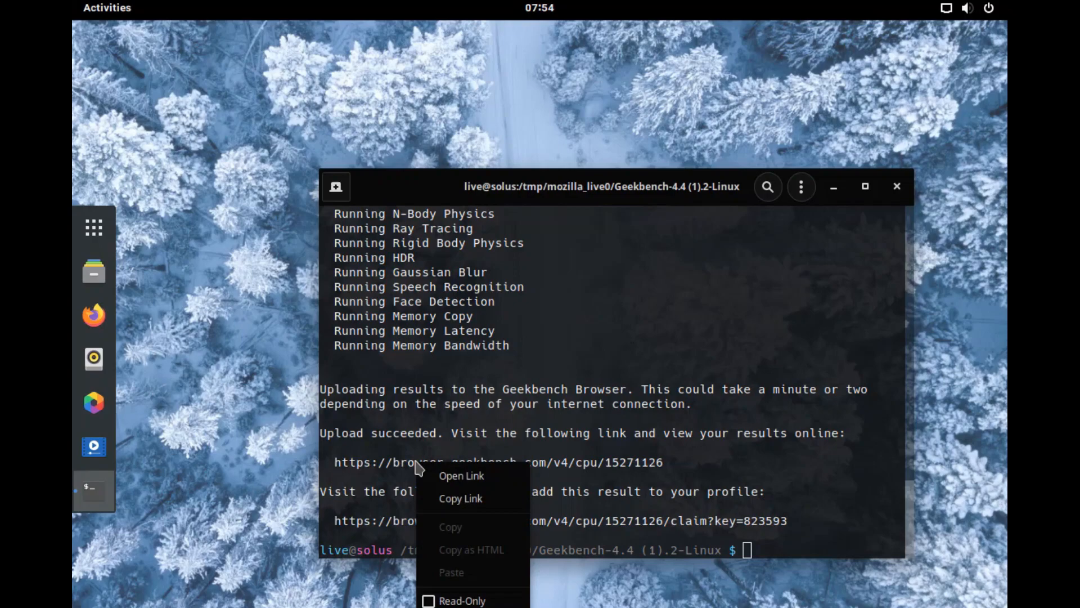
left_click(461, 475)
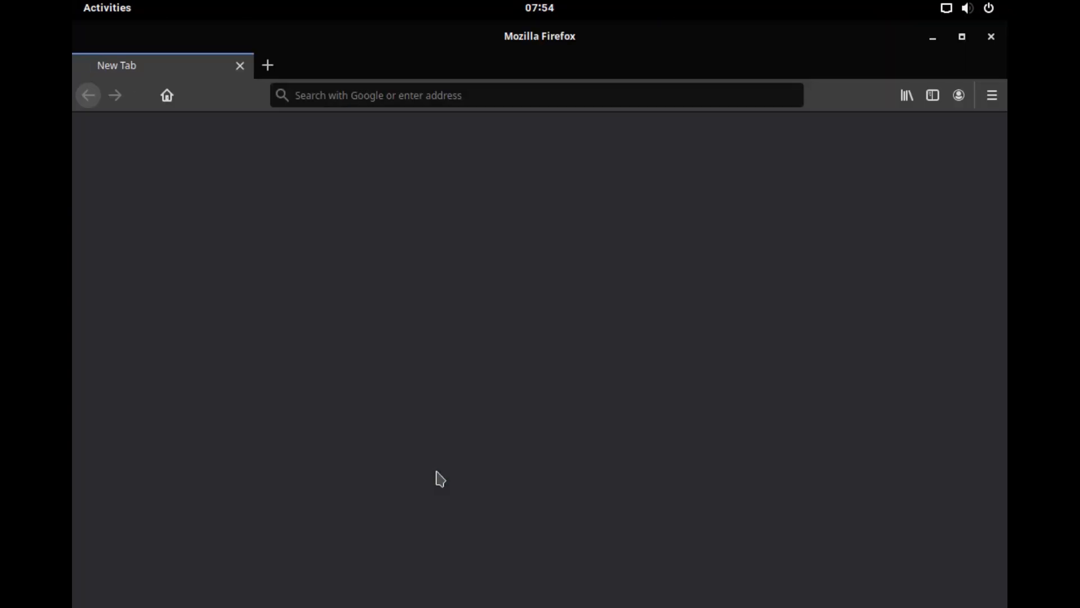
type("https://browser.geekbench.com/v4/cpu/15271126")
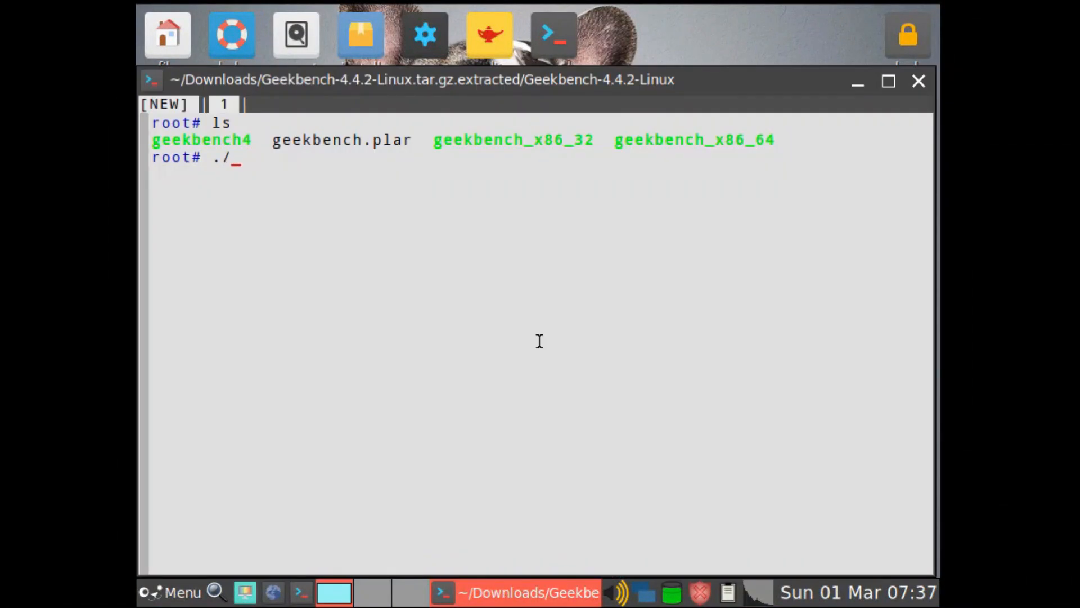
- Launch ./geekbench_x86_64 from the Puppy Linux root prompt and follow its output
type("geekbench_x86_")
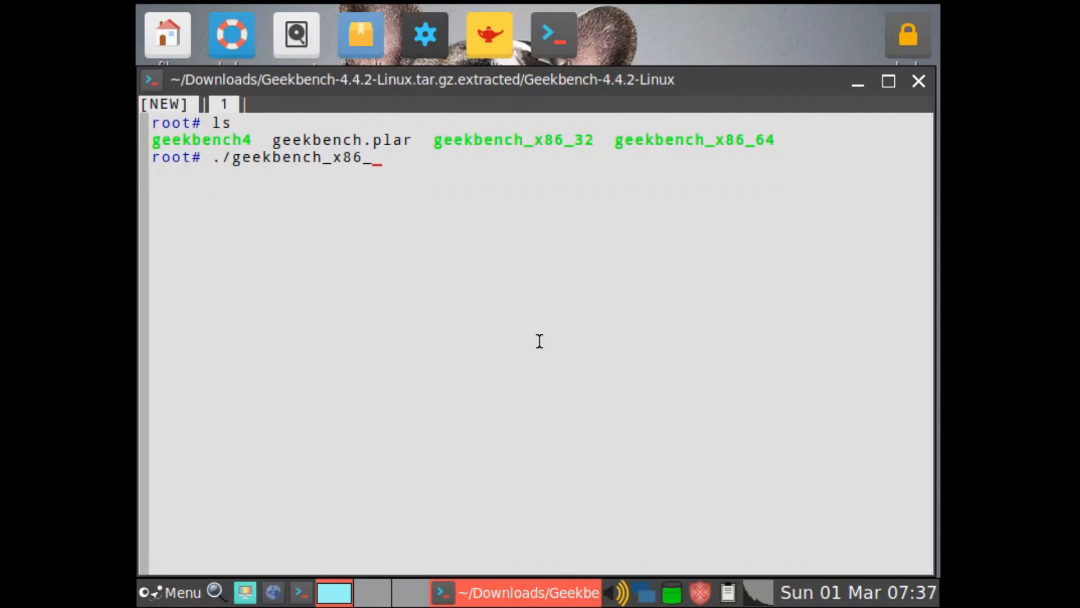
key("Return")
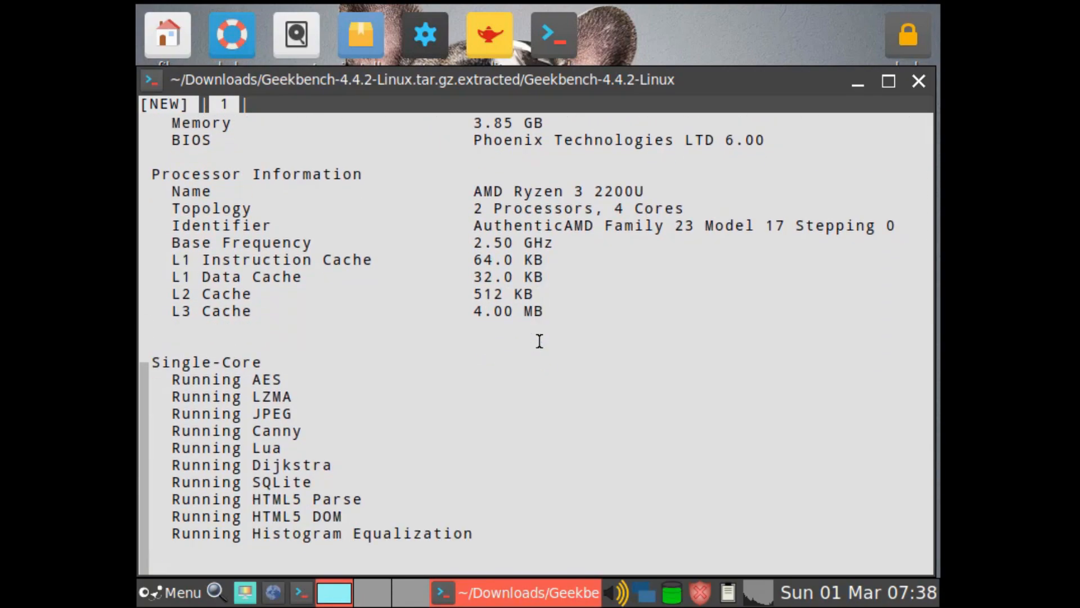
scroll("down", 3)
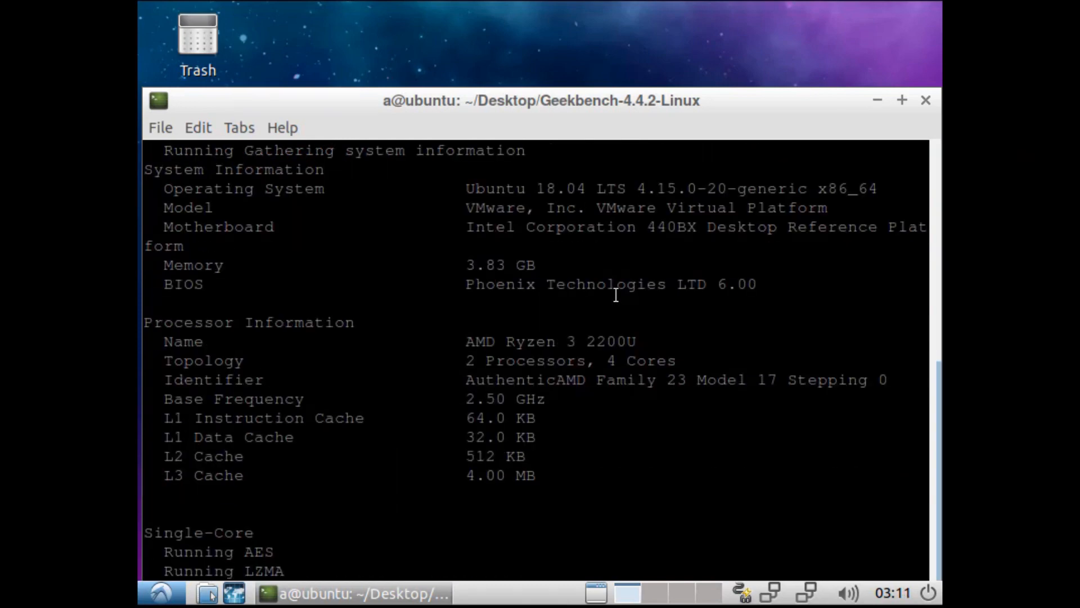
- Follow the Lubuntu run through upload, then open its results URL
scroll("down", 3)
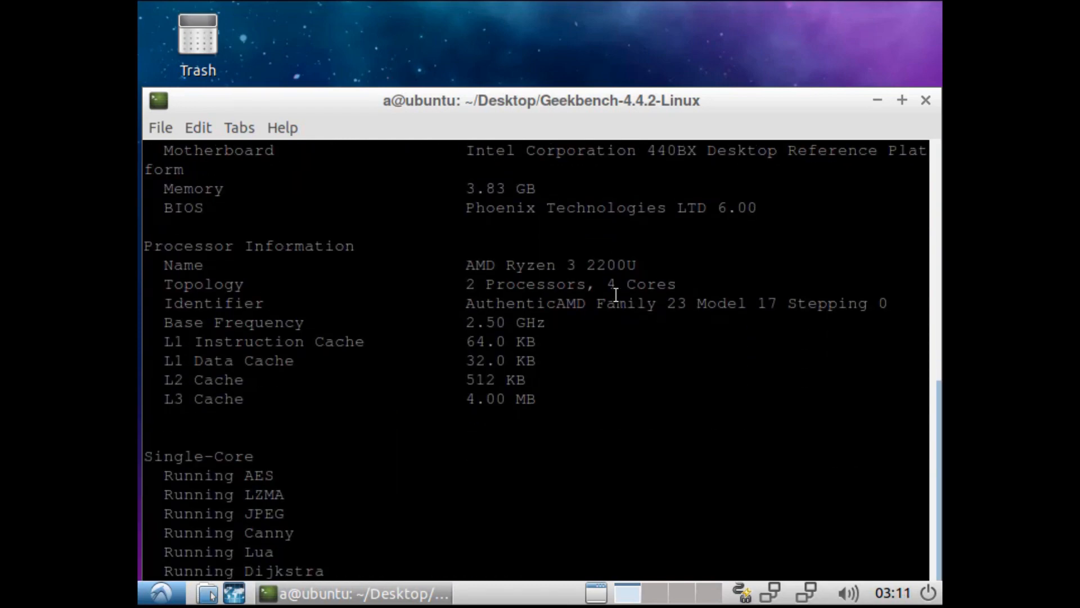
scroll("down", 3)
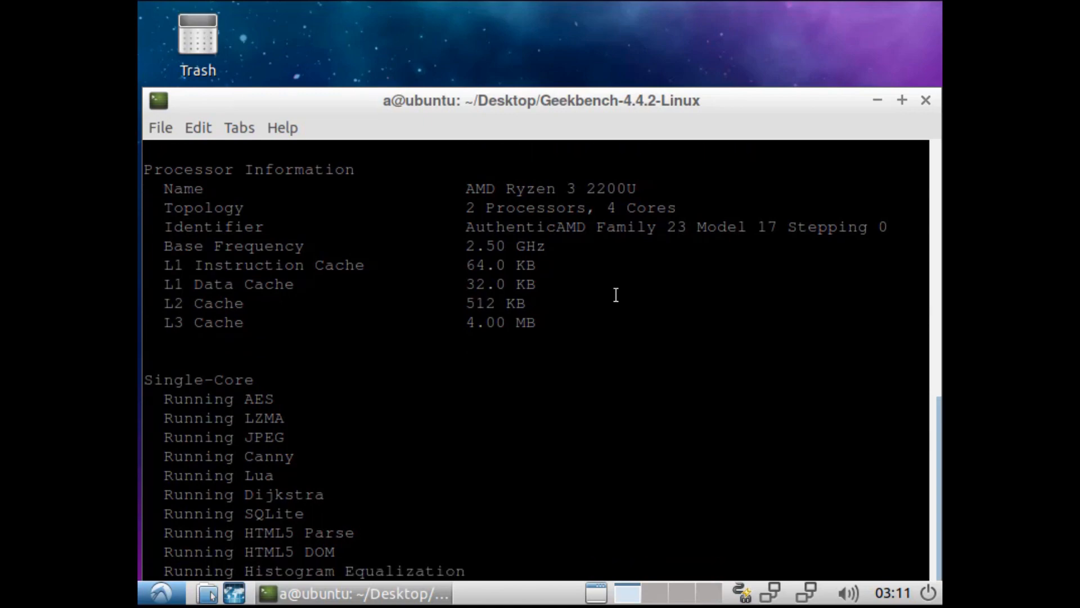
scroll("down", 3)
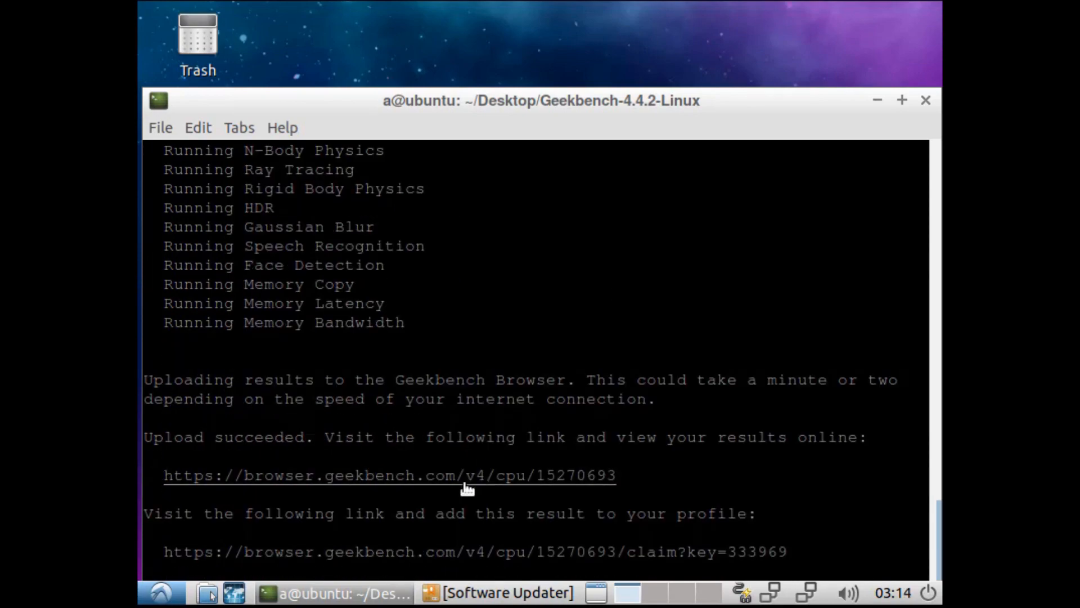
left_click(462, 476)
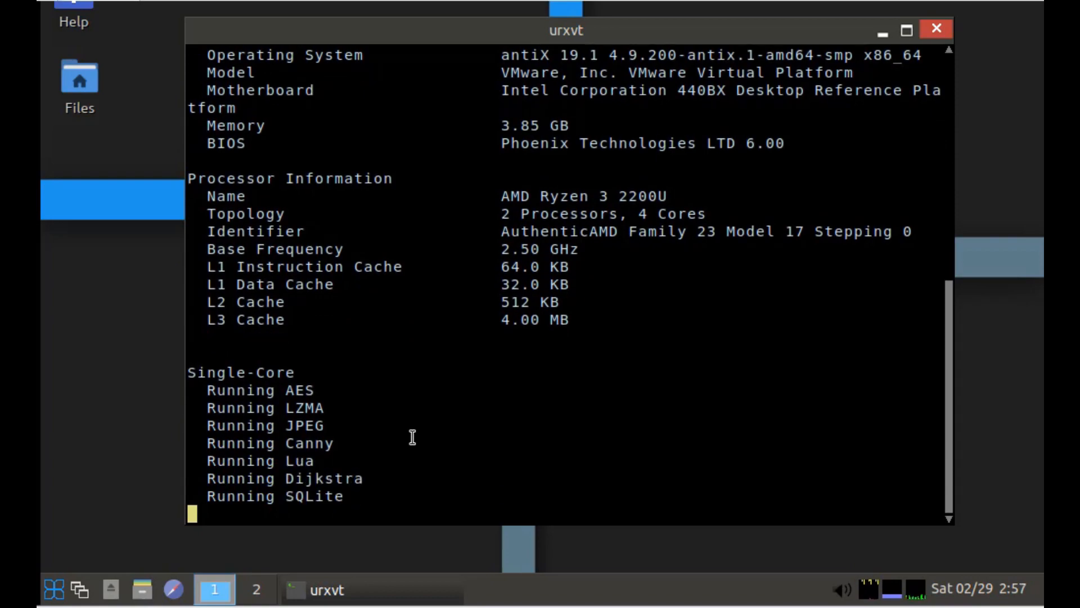
- Scroll the antiX urxvt output as single-core tests reach PDF Rendering
scroll("down", 3)
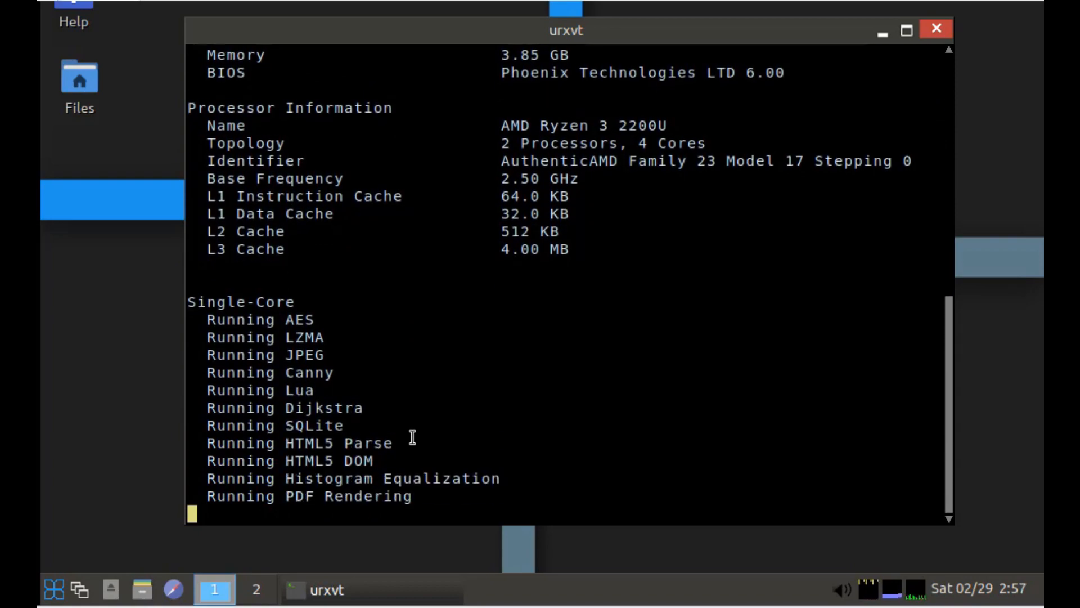
scroll("down", 3)
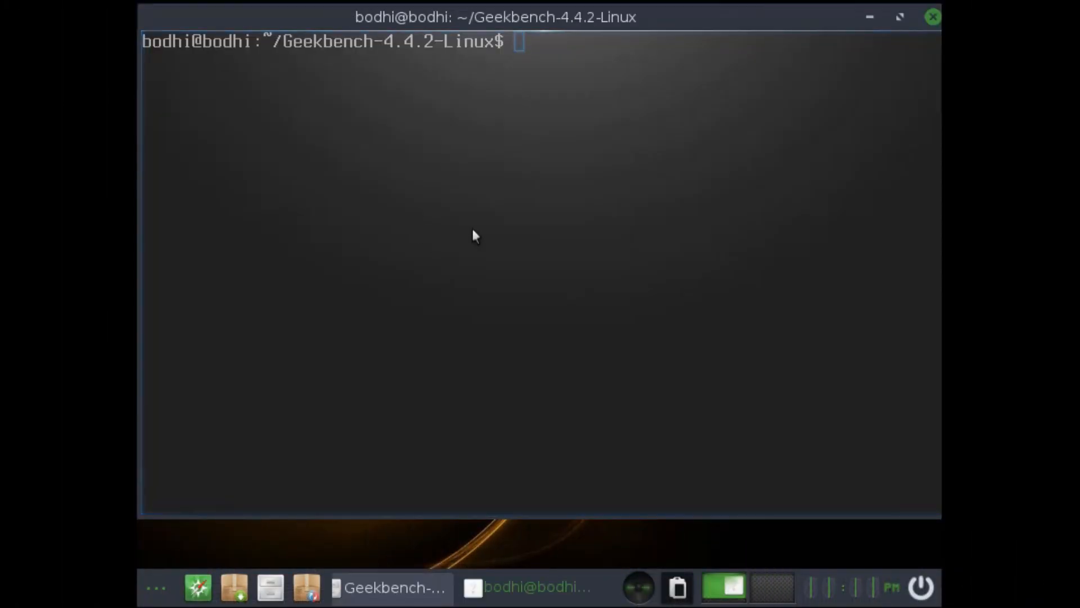
- Launch Geekbench from ~/Geekbench-4.4.2-Linux on Bodhi Linux
key("Return")
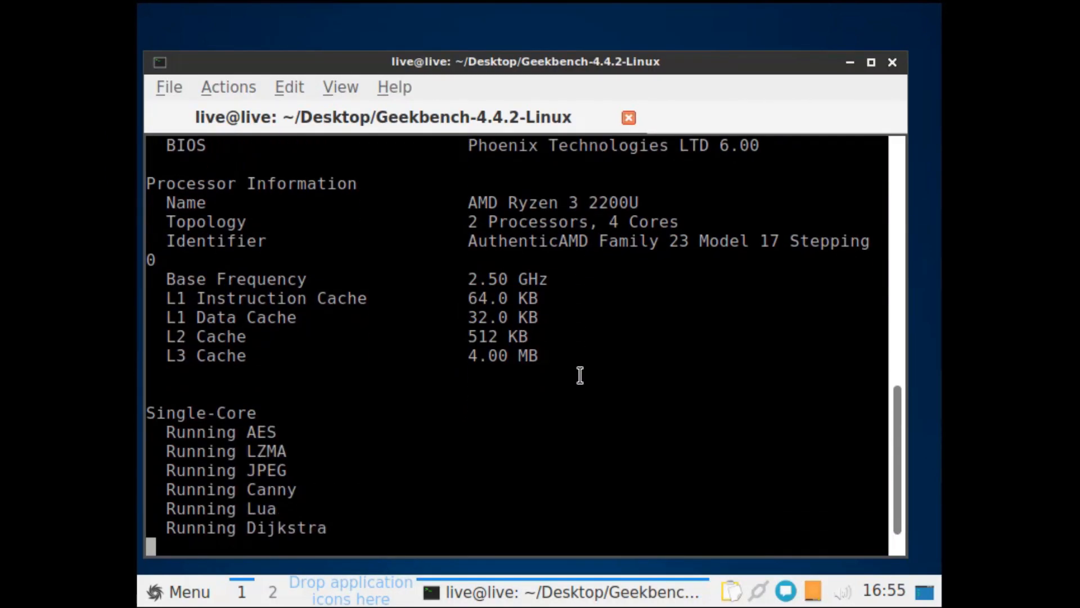
- Scroll through Sparky Linux's single-core test output
scroll("down", 3)
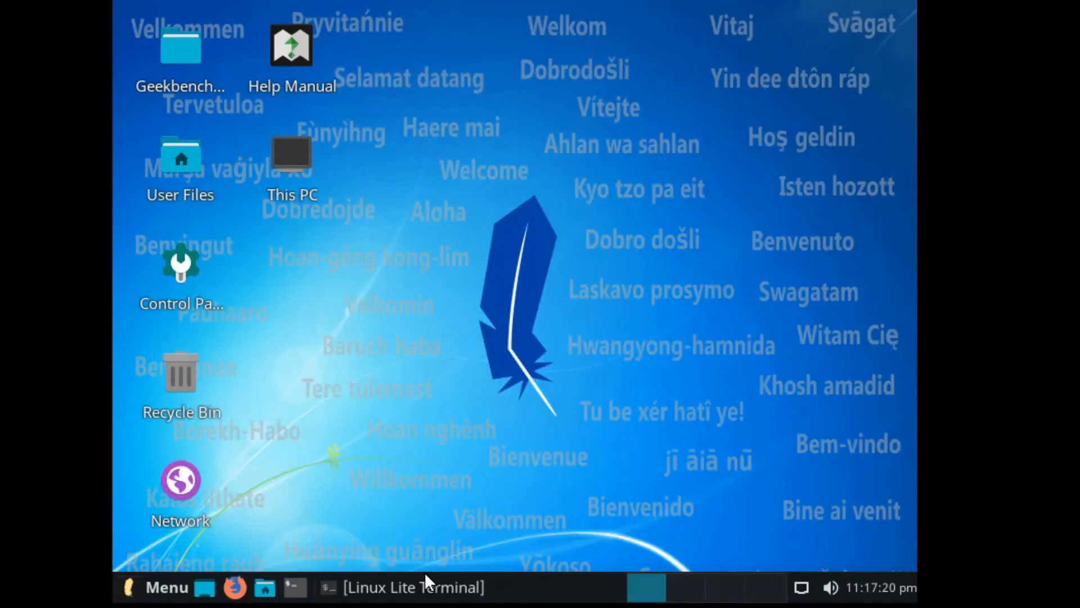
- Bring Linux Lite Terminal forward, follow tests to Memory Latency, then open results in Firefox
left_click(411, 588)
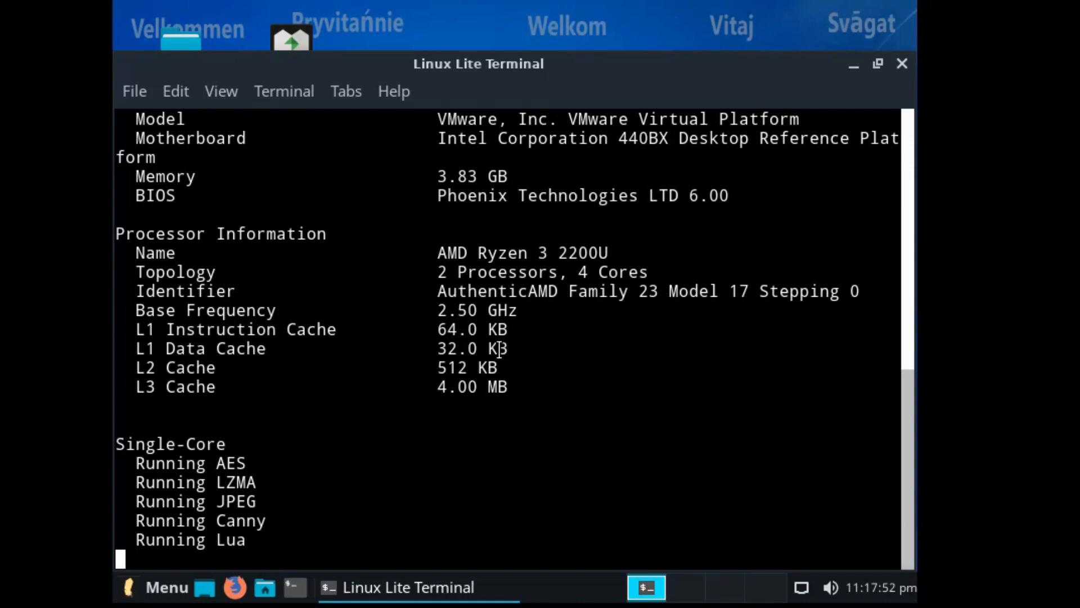
scroll("down", 3)
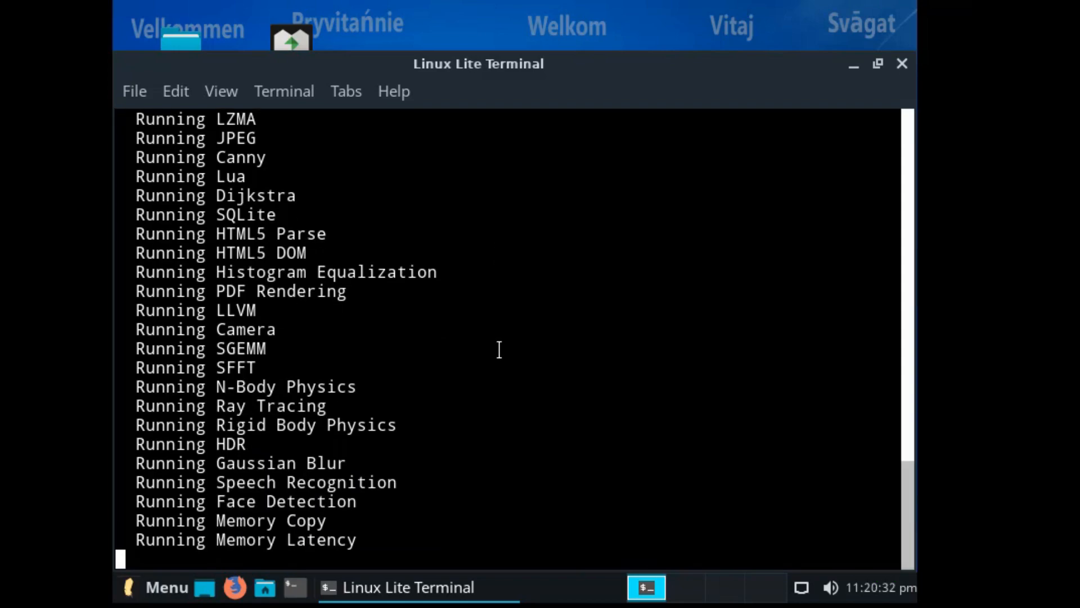
left_click(235, 587)
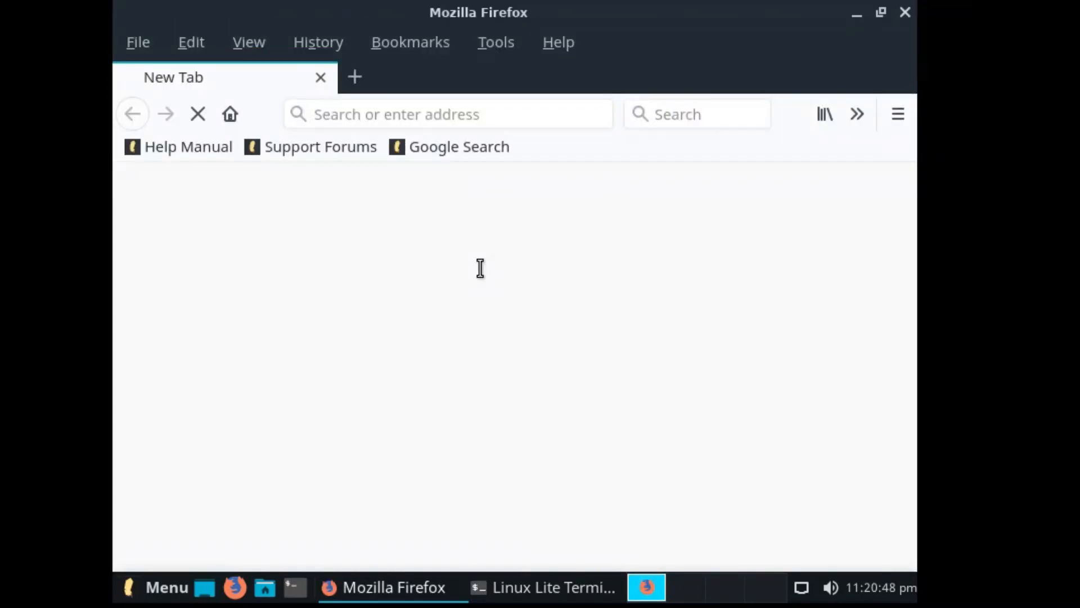